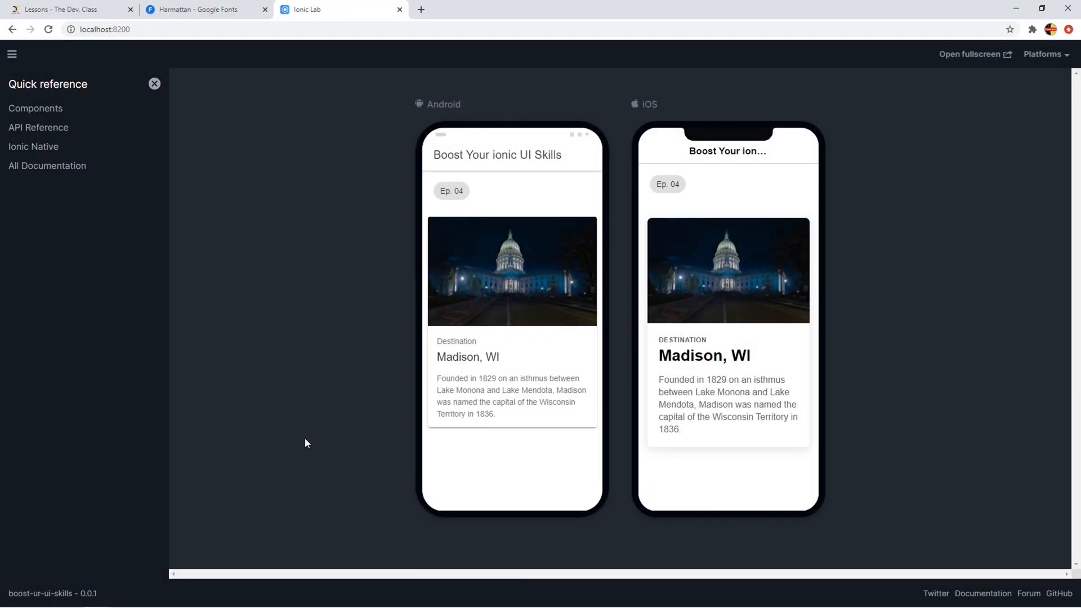
mouse_move(694, 420)
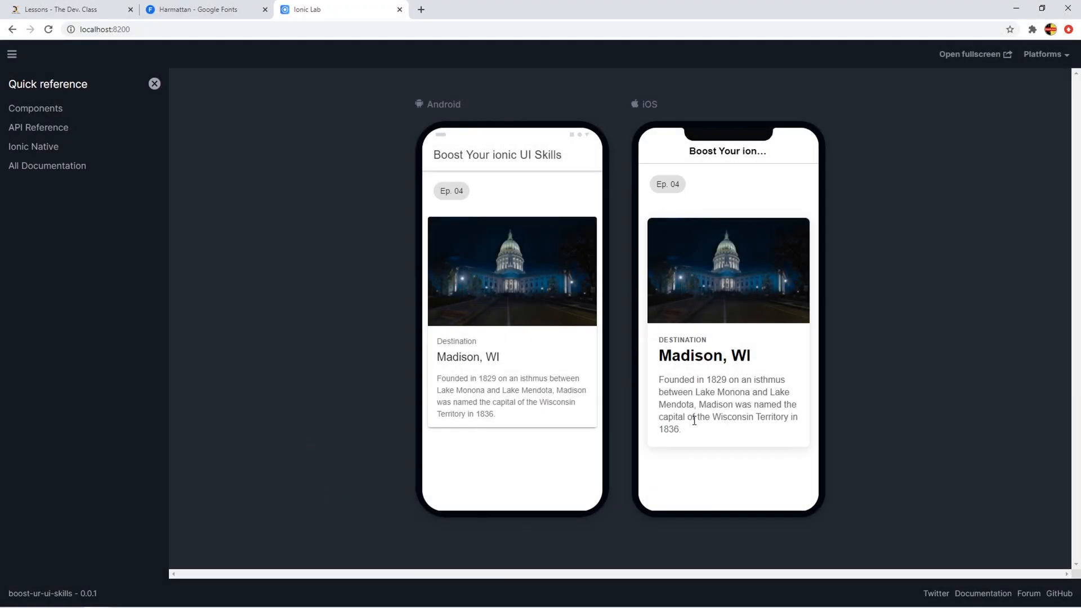
- On the Harmattan page, add the Regular 400 and Bold 700 styles to the selection
left_click(200, 9)
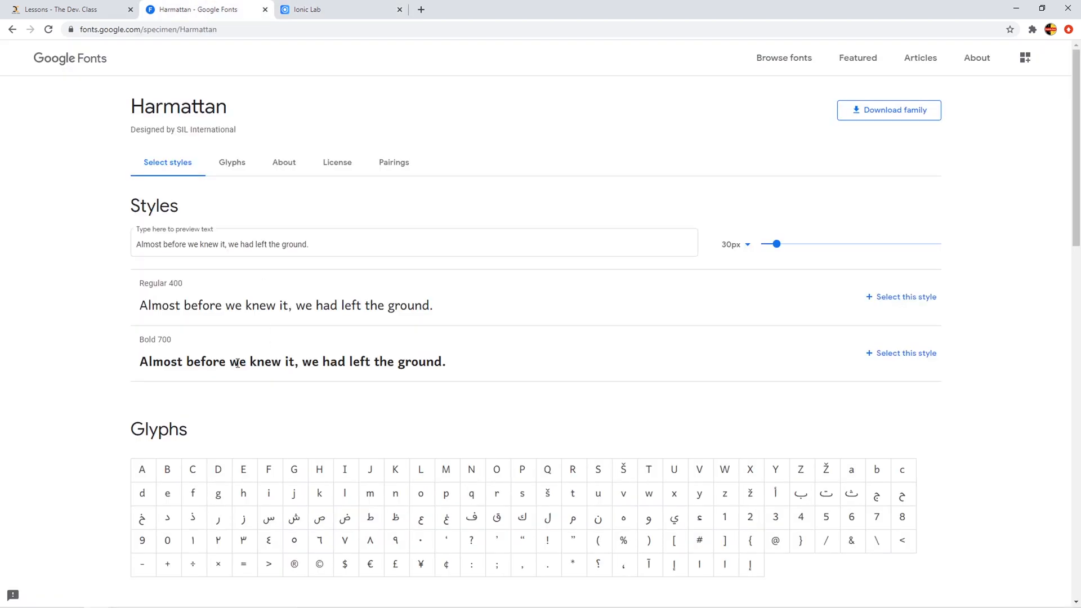
mouse_move(71, 250)
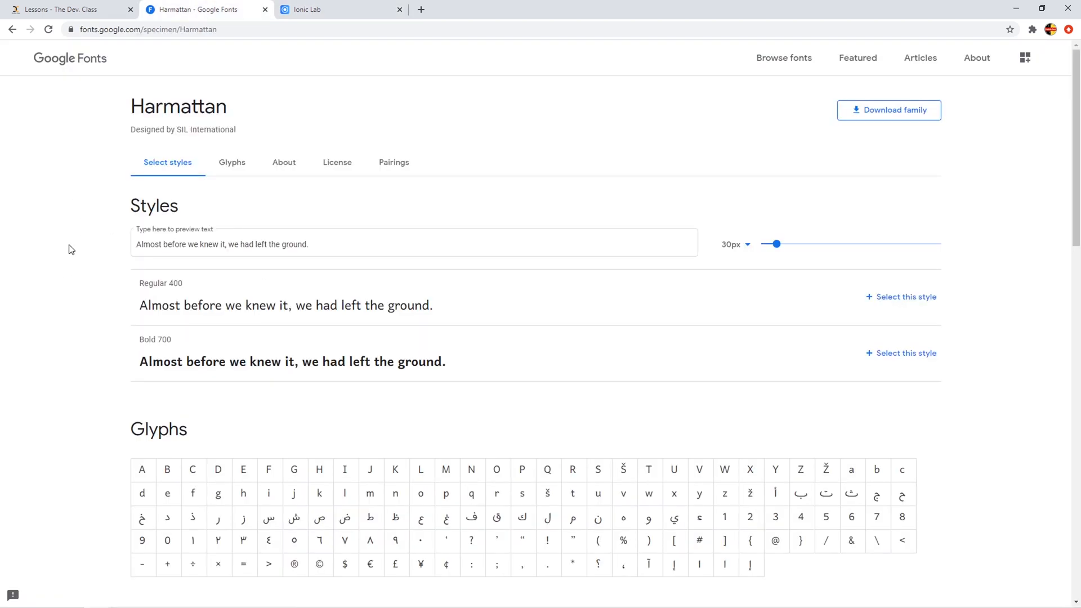
mouse_move(122, 154)
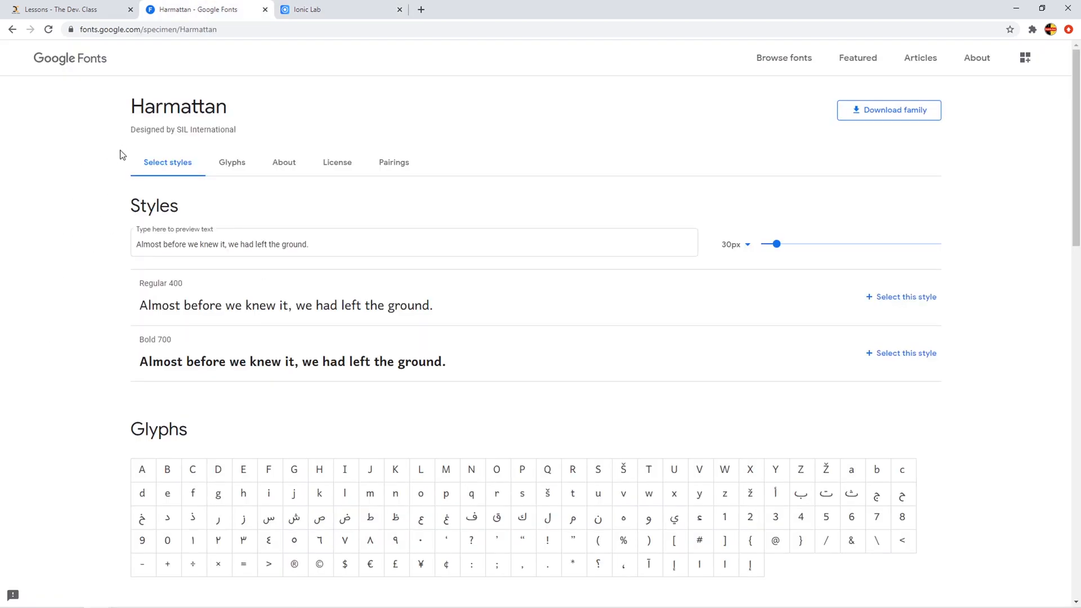
double_click(178, 106)
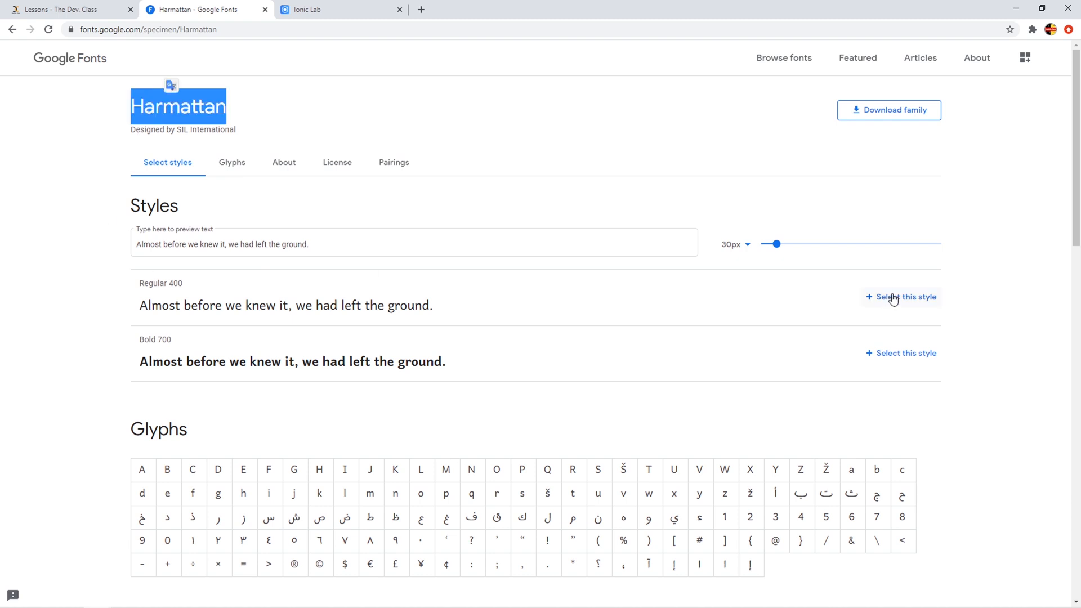
left_click(905, 297)
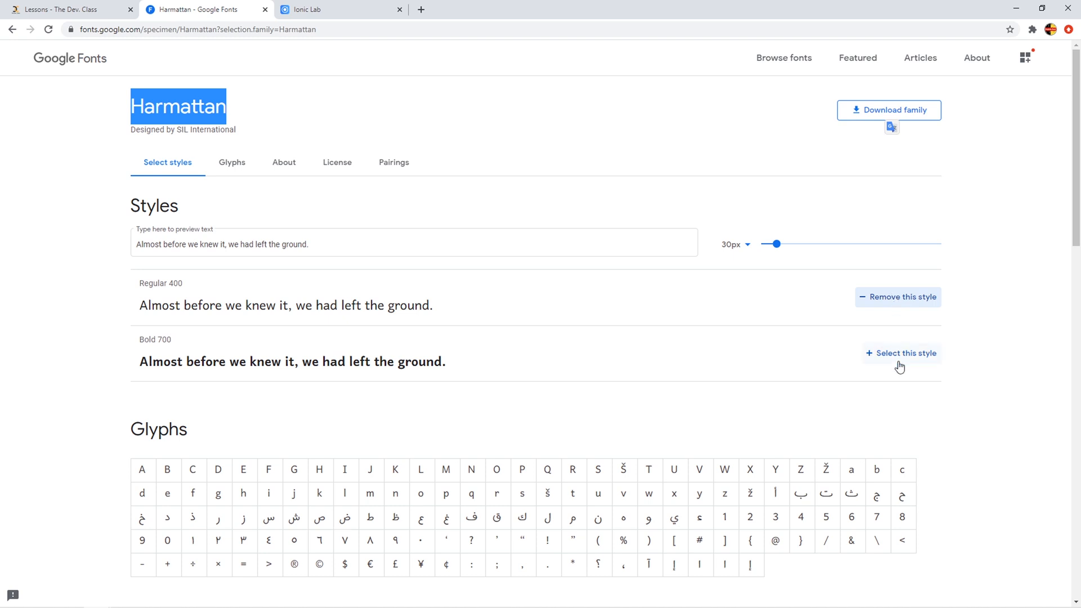
left_click(901, 353)
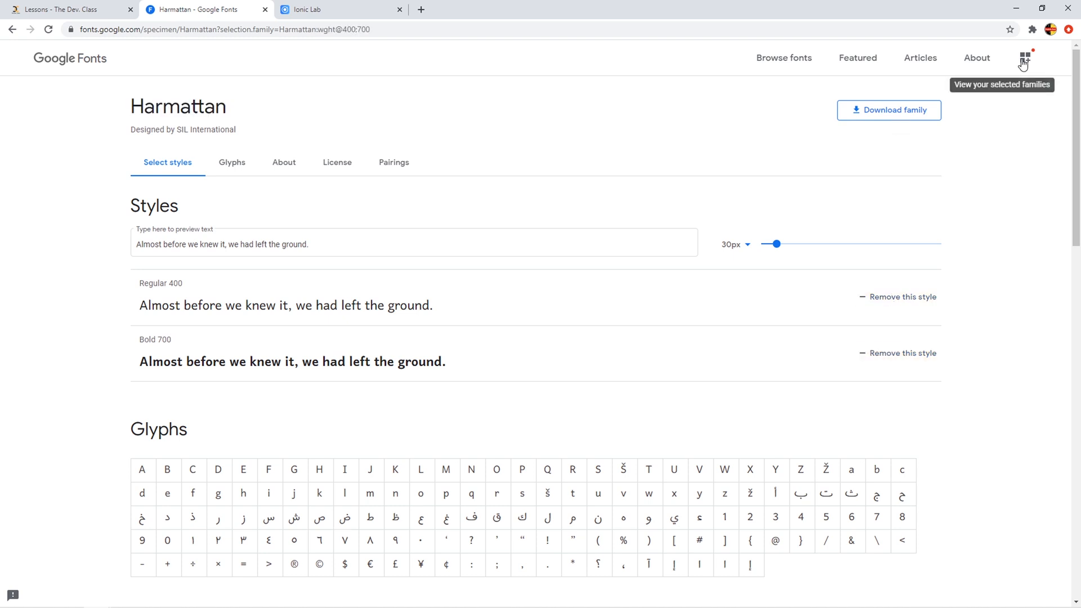
left_click(1024, 58)
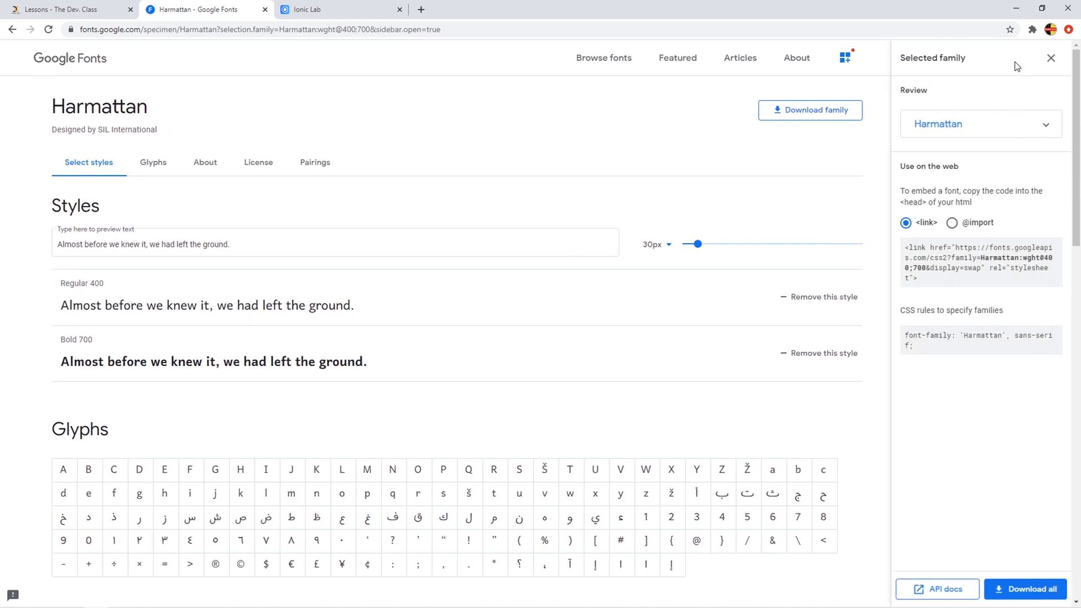
left_click(952, 222)
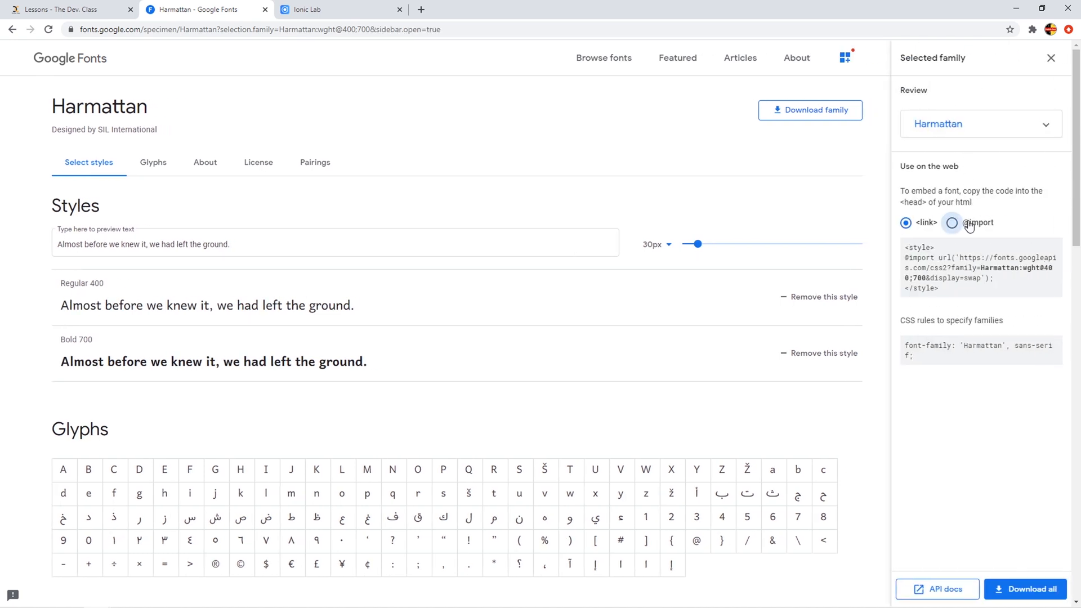
left_click(952, 223)
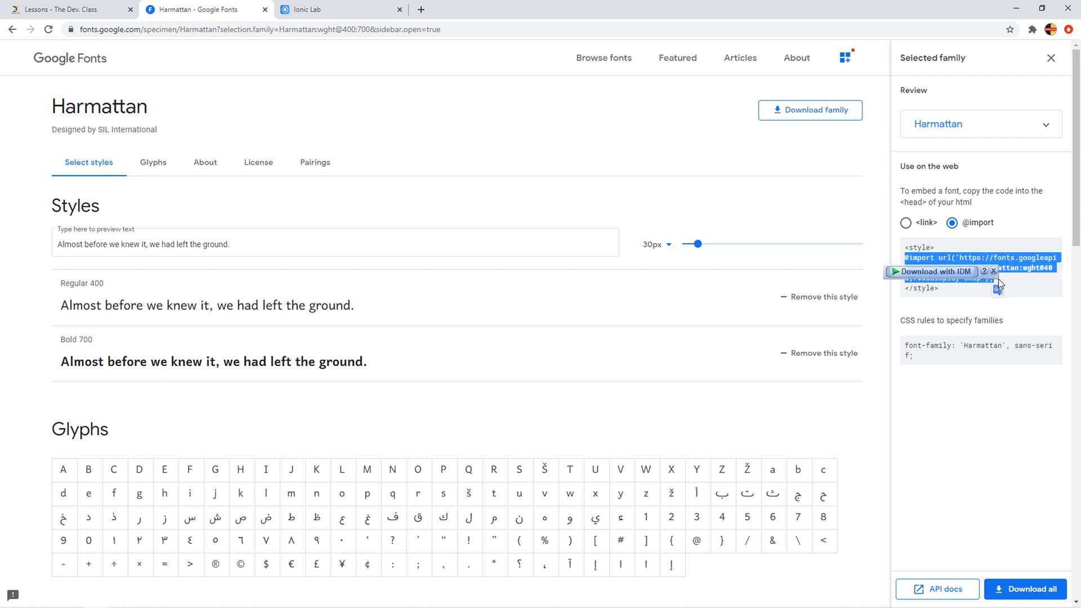
right_click(978, 268)
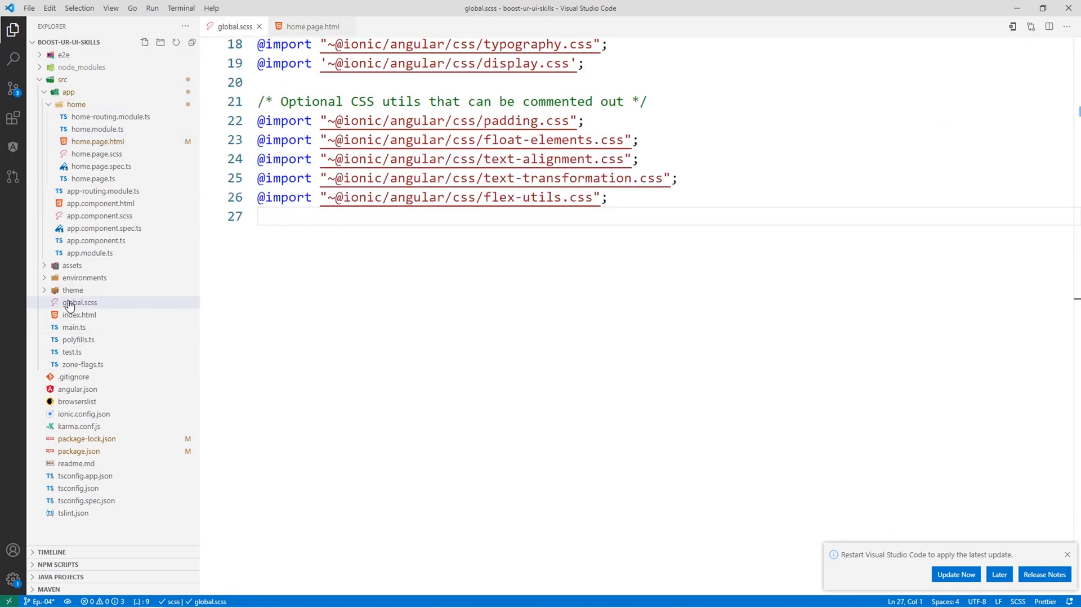
type("@import url('https://fonts.googleapis.com/css2?family=Harmattan:wght@400;700&display=swap');")
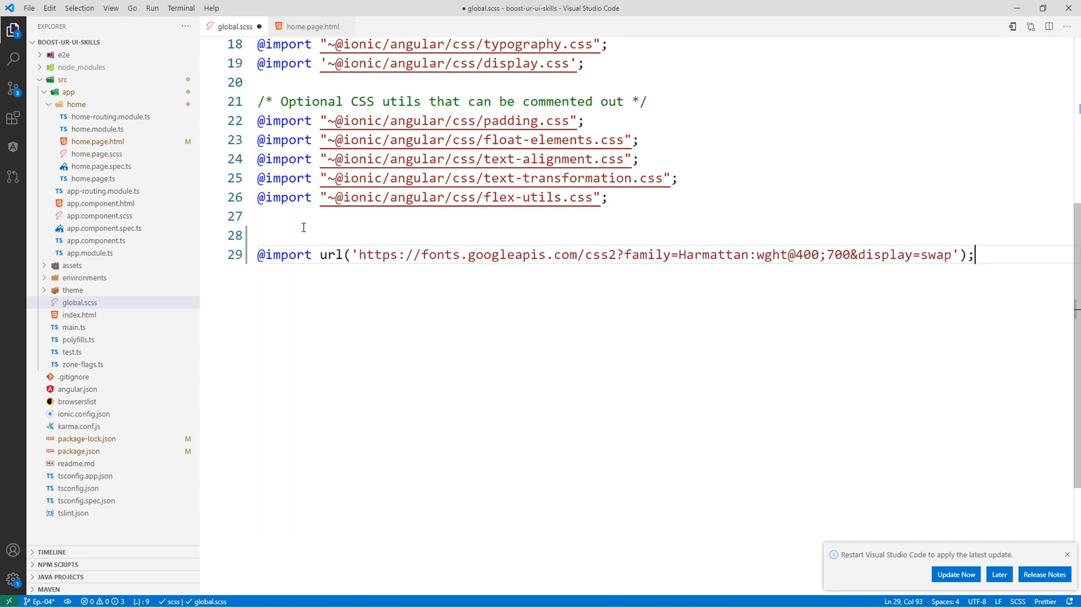
key("Enter")
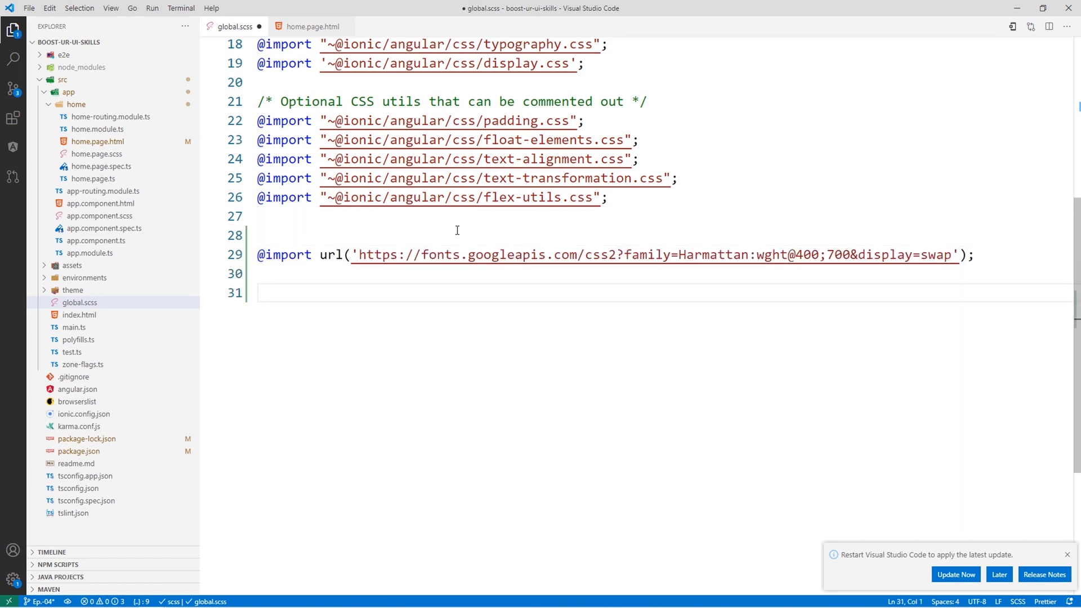
type("* {")
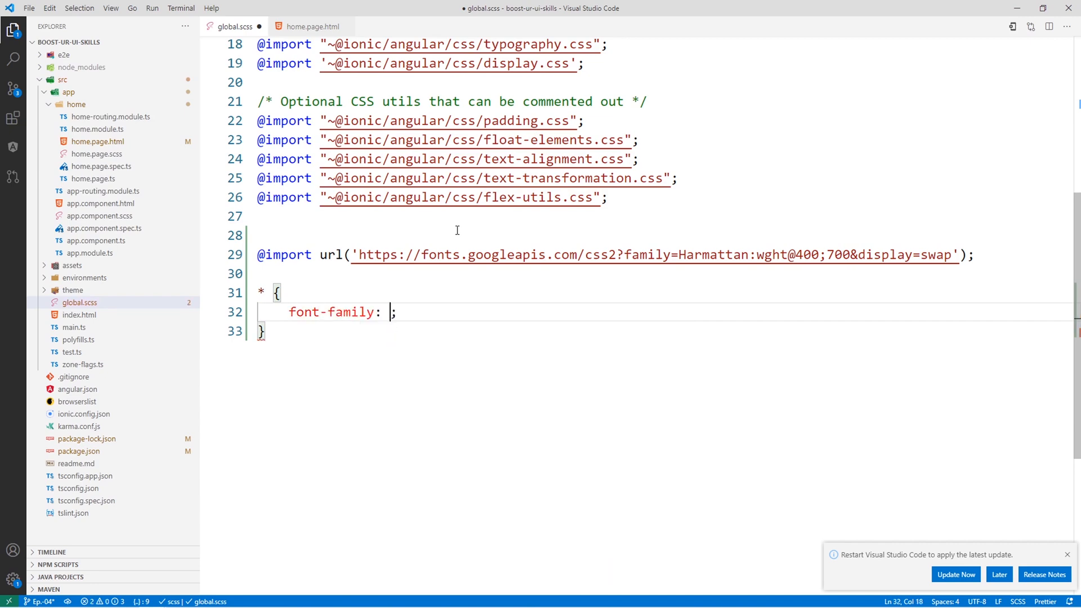
type("'")
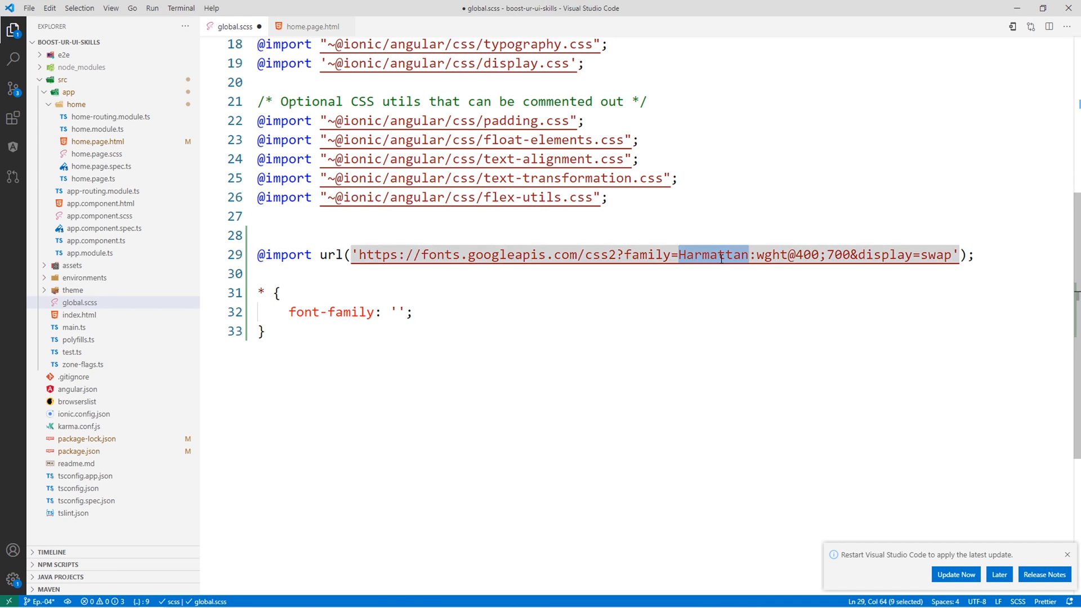
type("Harmattan")
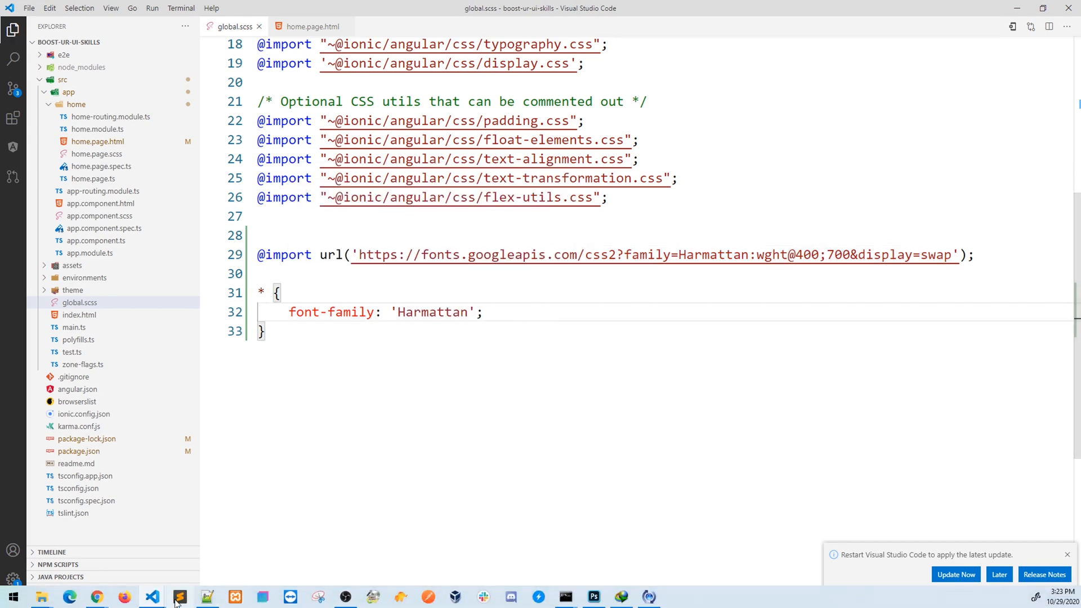
left_click(69, 596)
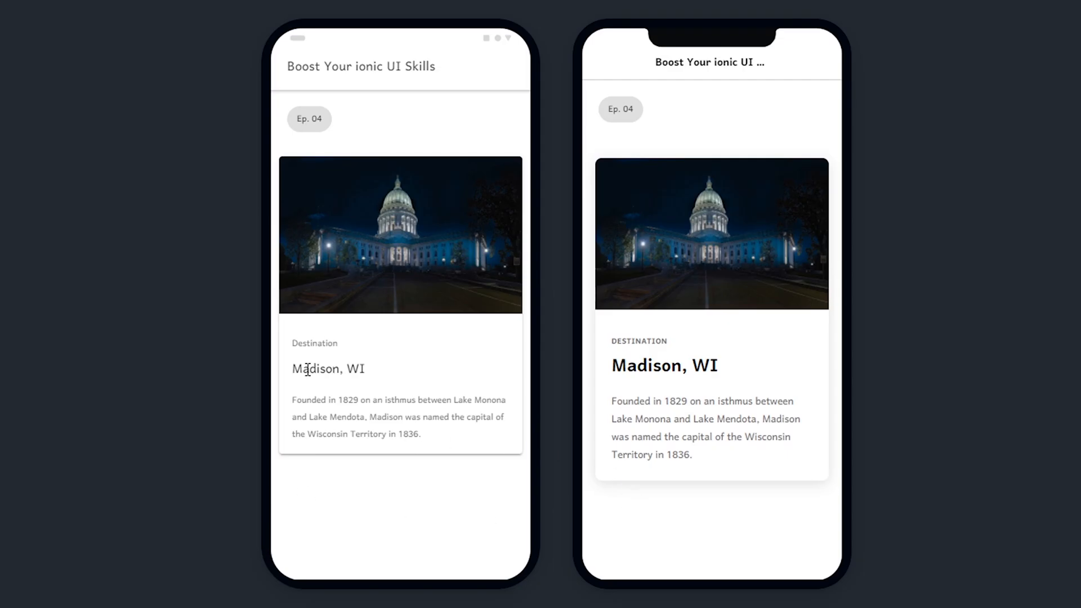
mouse_move(400, 422)
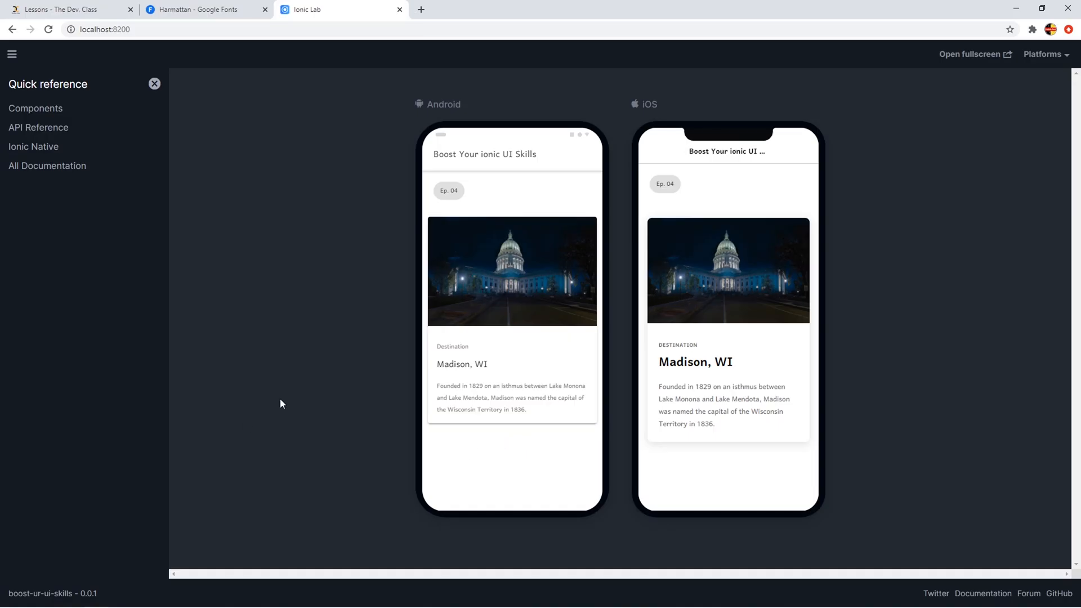
- View the Ionic Lab previews rendering the Madison card in Harmattan on both phones
left_click(198, 9)
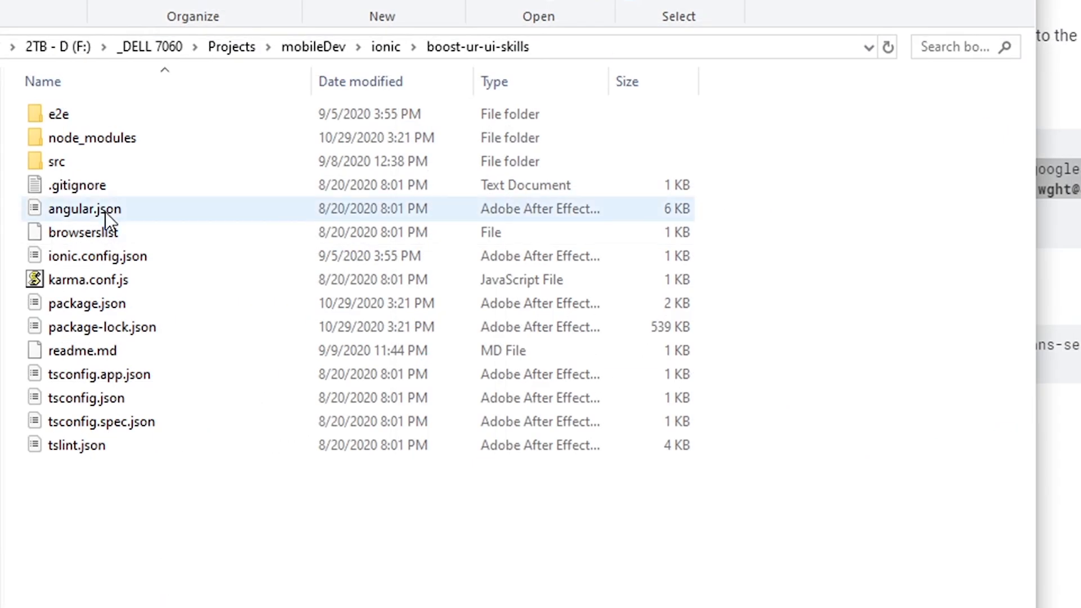
- Create a fonts folder inside src/assets and go into it
double_click(57, 161)
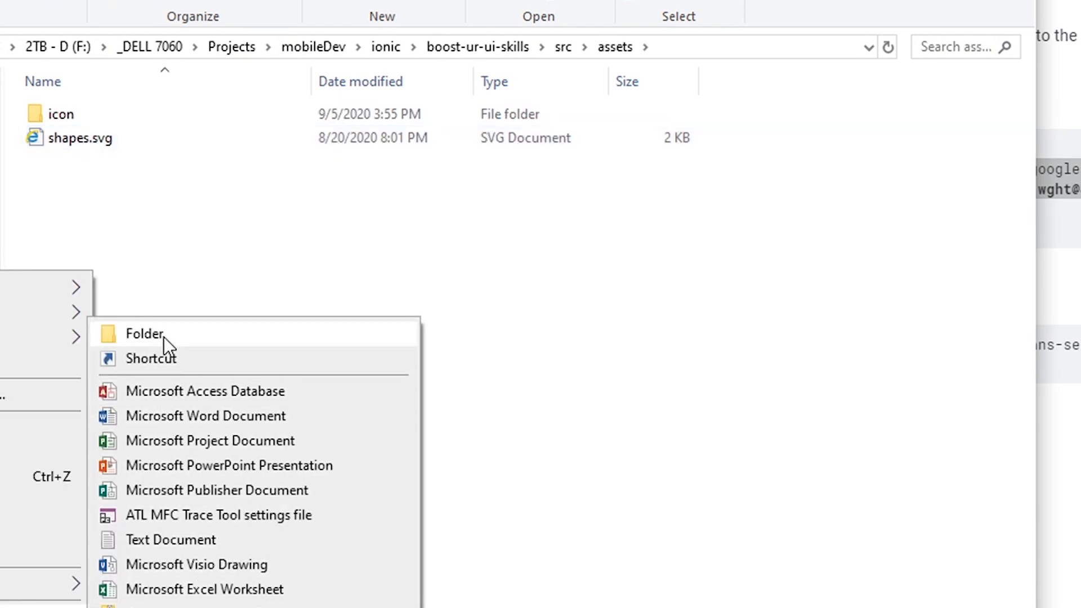
left_click(144, 333)
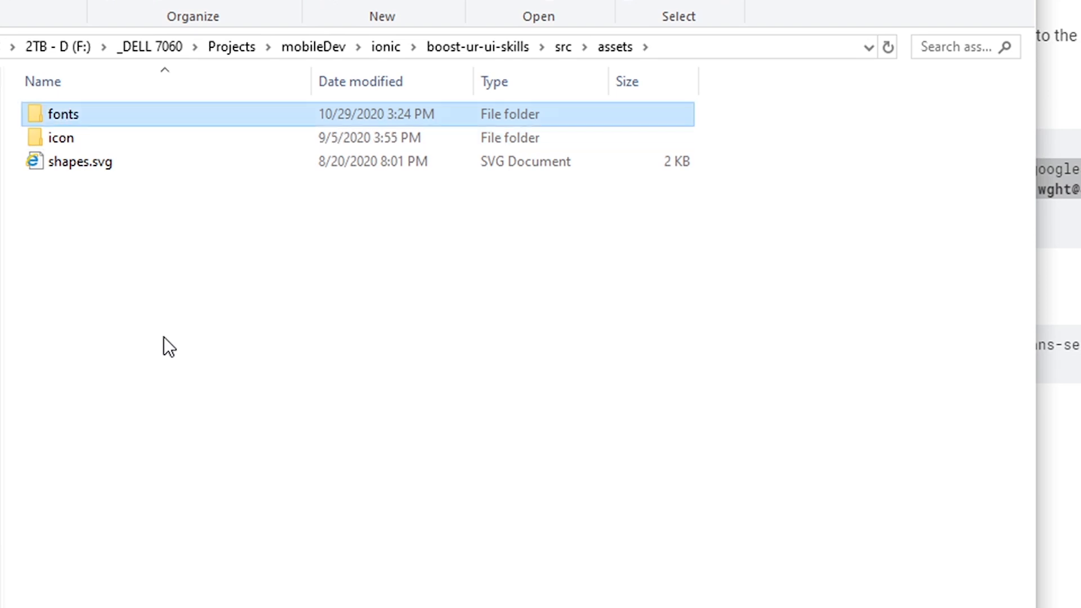
double_click(63, 114)
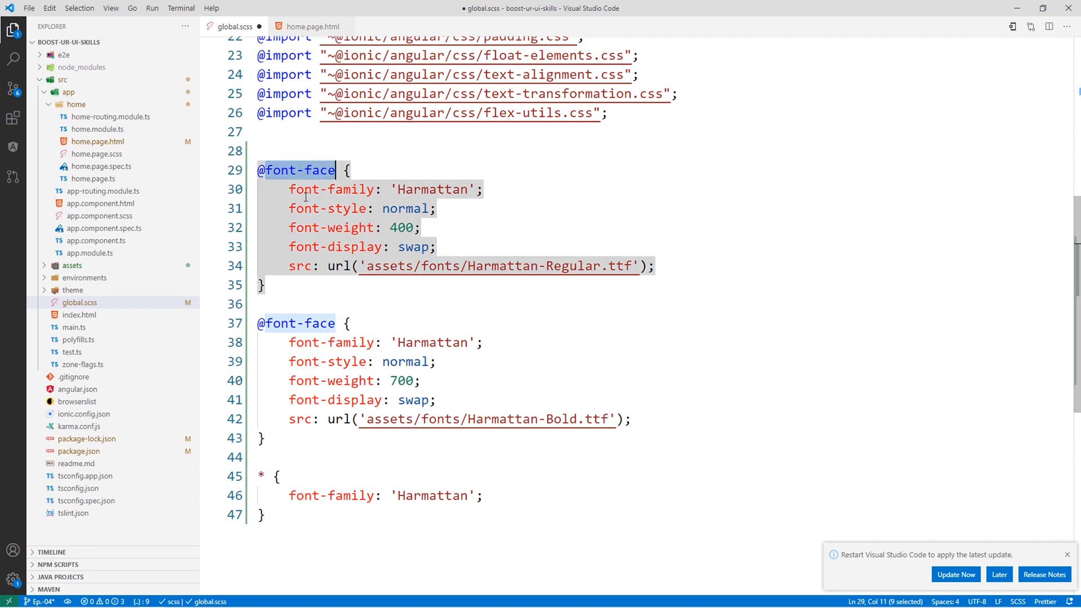
double_click(431, 189)
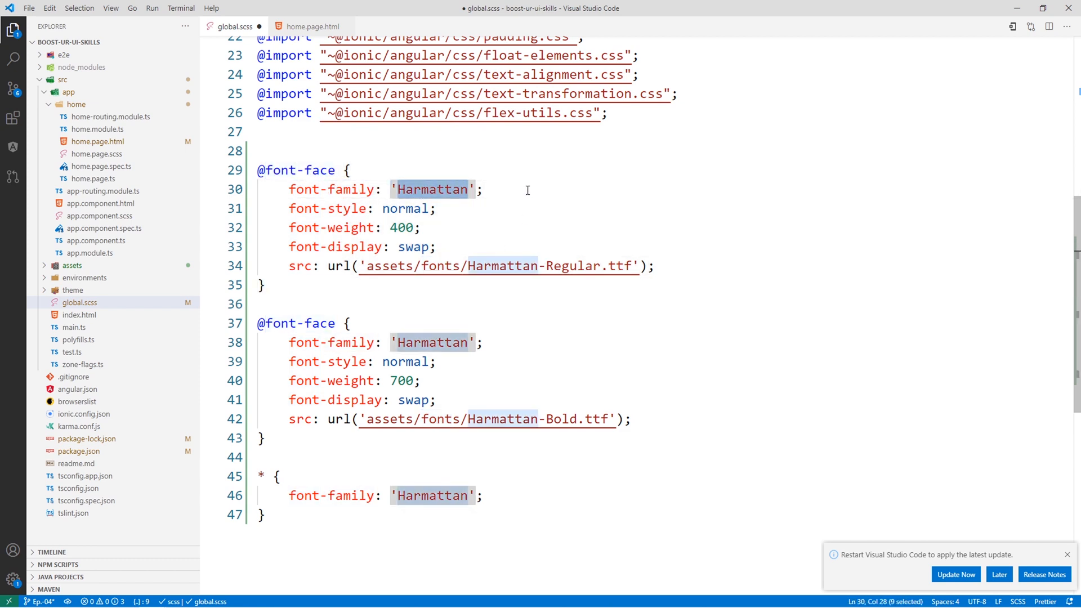
double_click(327, 208)
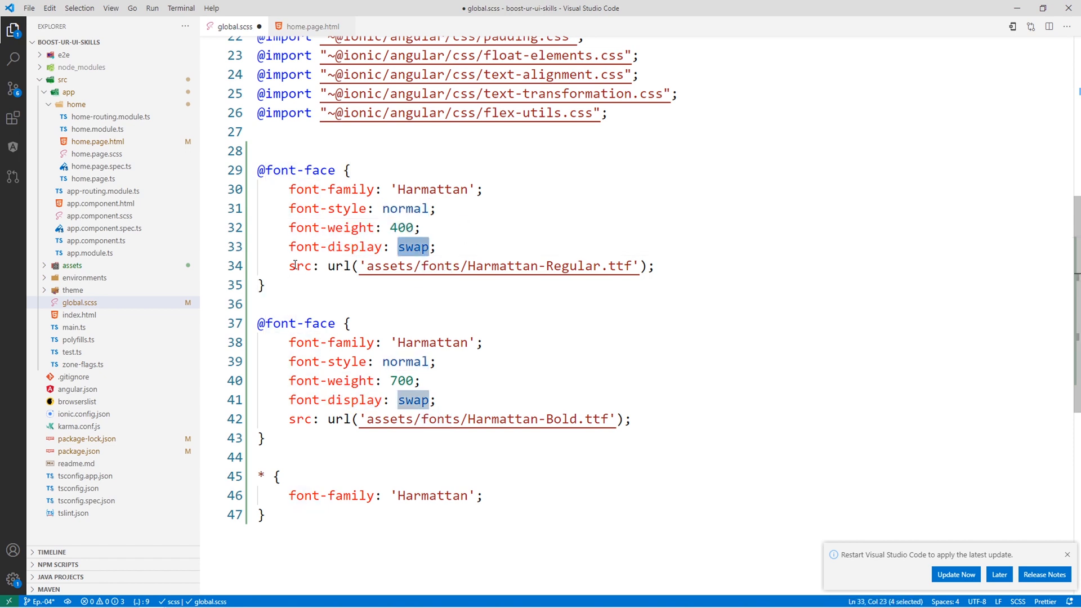
left_click_drag(363, 266, 607, 266)
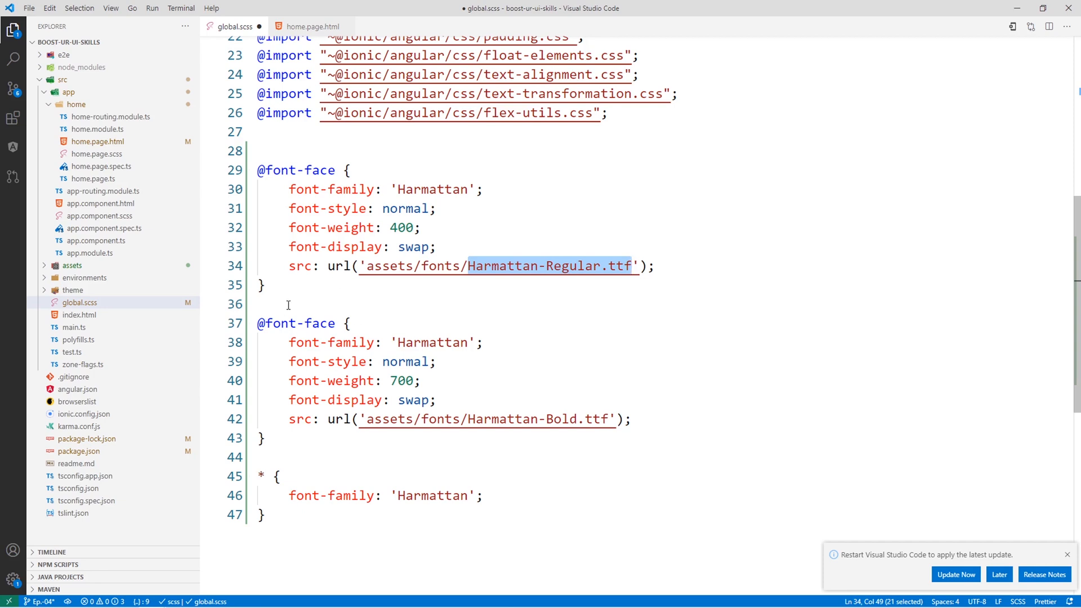
mouse_move(364, 380)
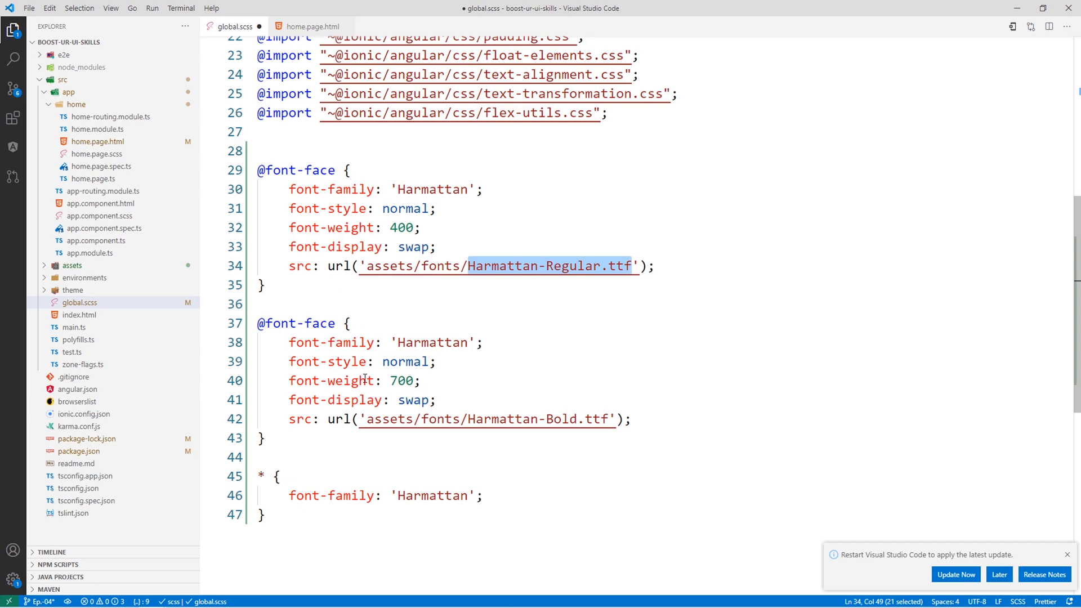
double_click(401, 380)
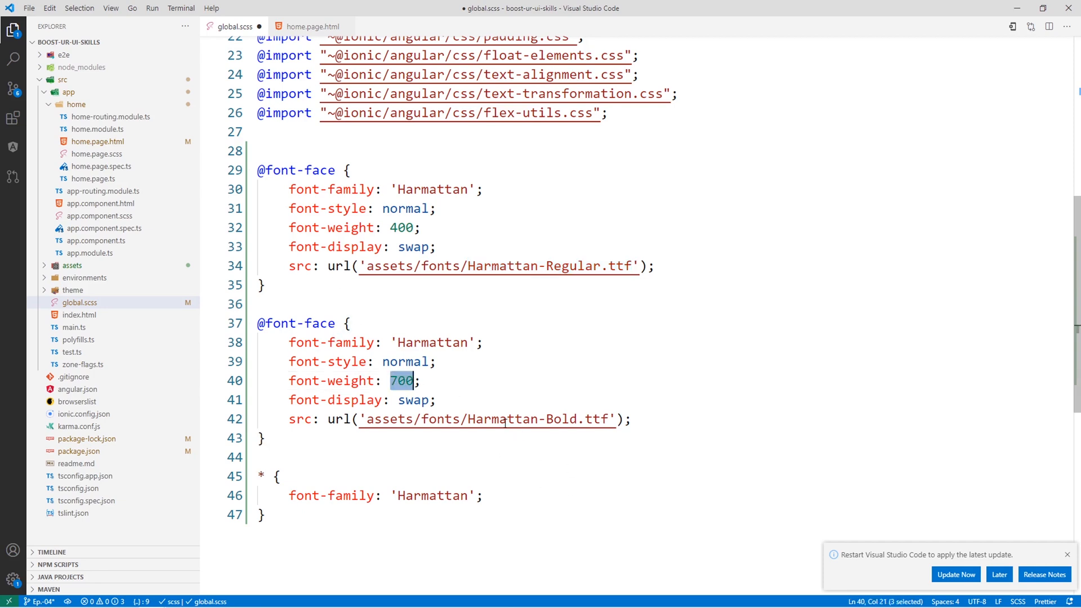
double_click(539, 419)
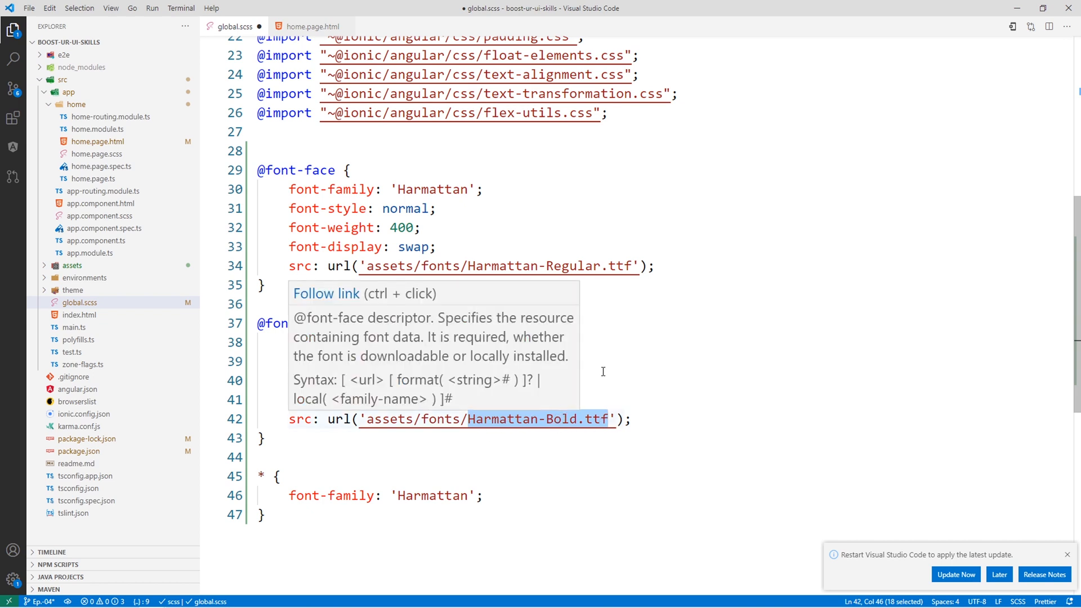
mouse_move(417, 443)
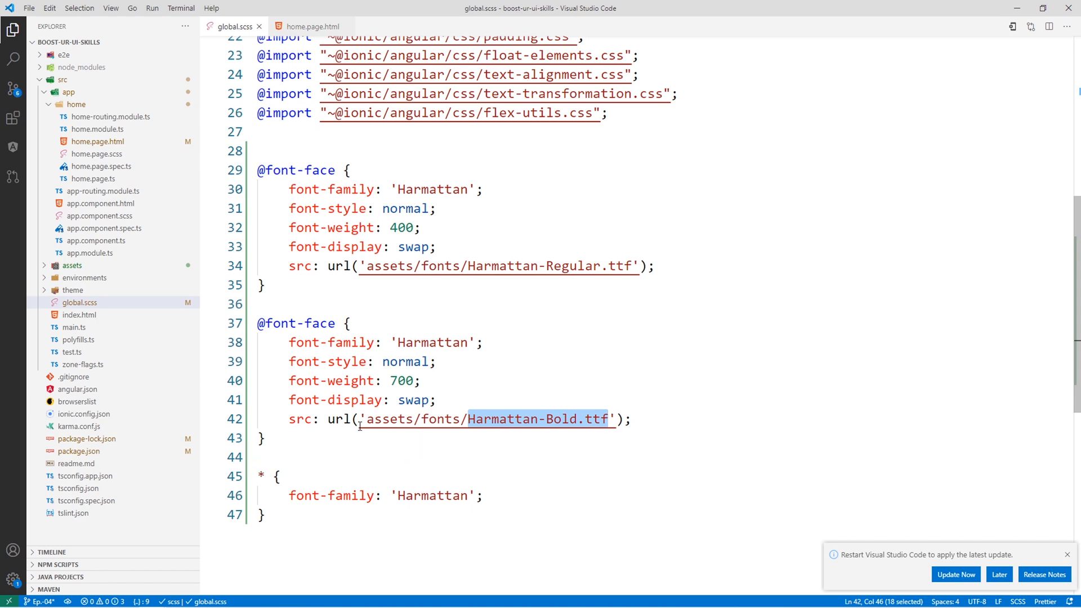
mouse_move(364, 469)
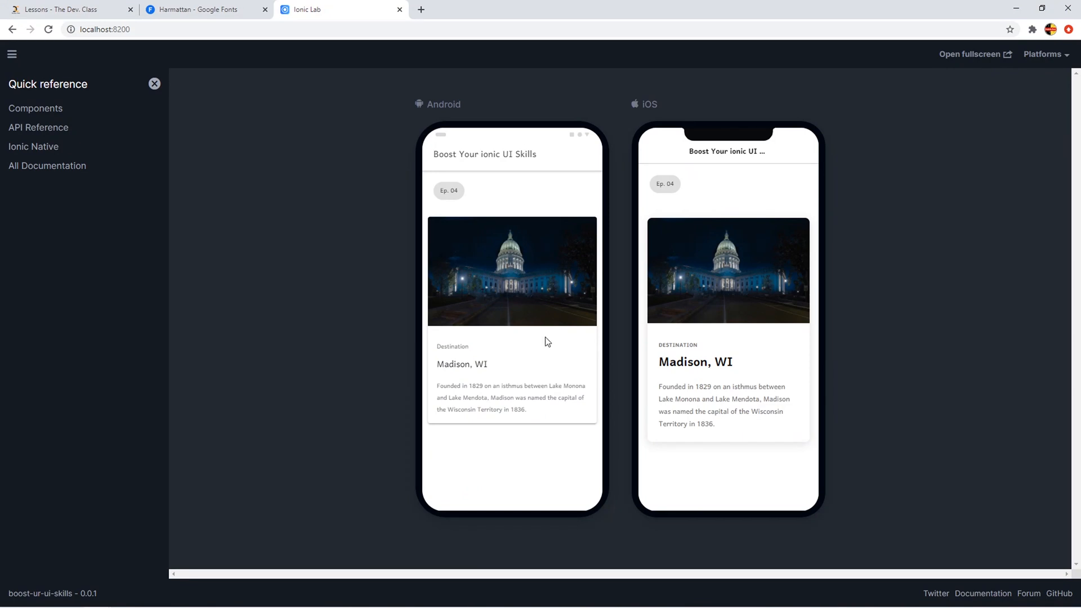
mouse_move(367, 417)
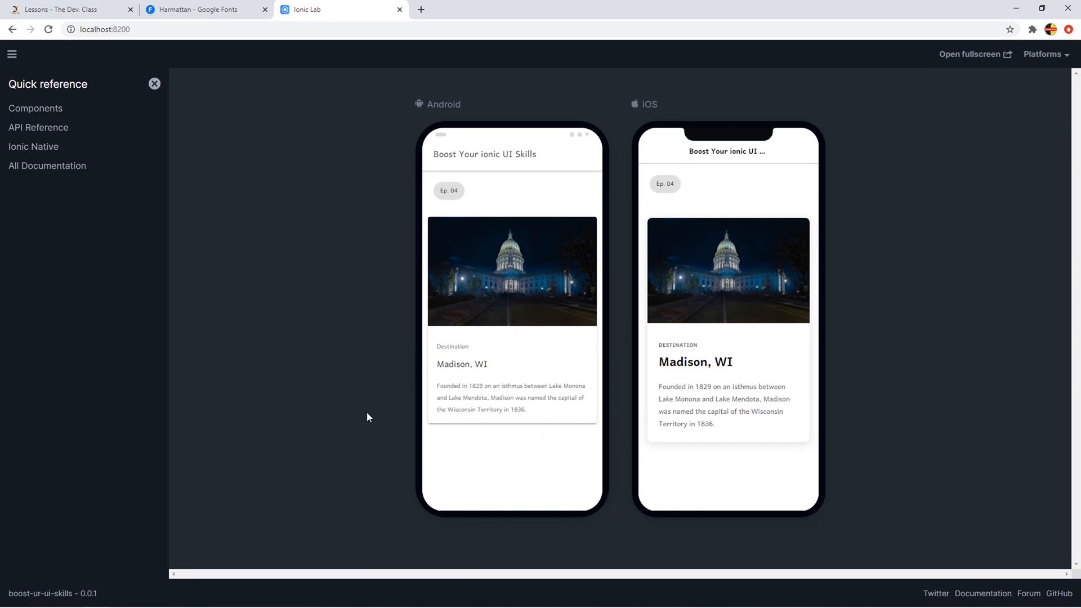